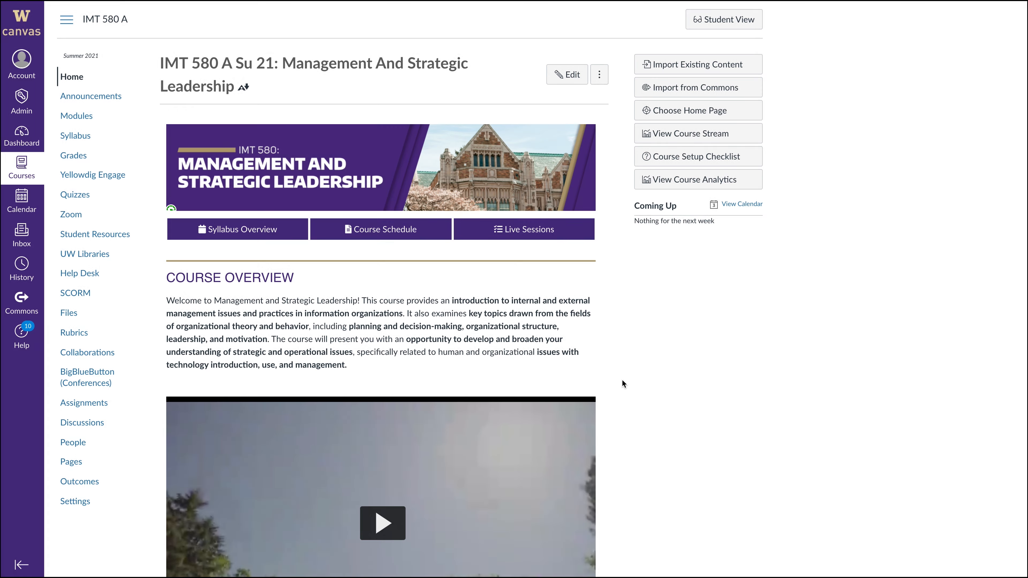
# Step: Play the IMT 580 welcome video under Course Overview, then move on to Assignments
pyautogui.scroll(-3)
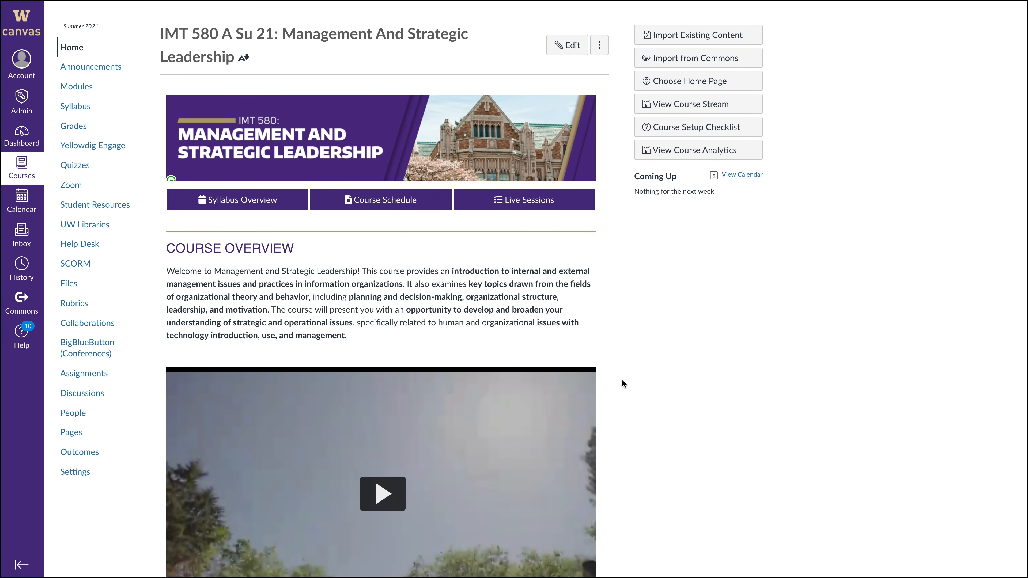
pyautogui.scroll(-3)
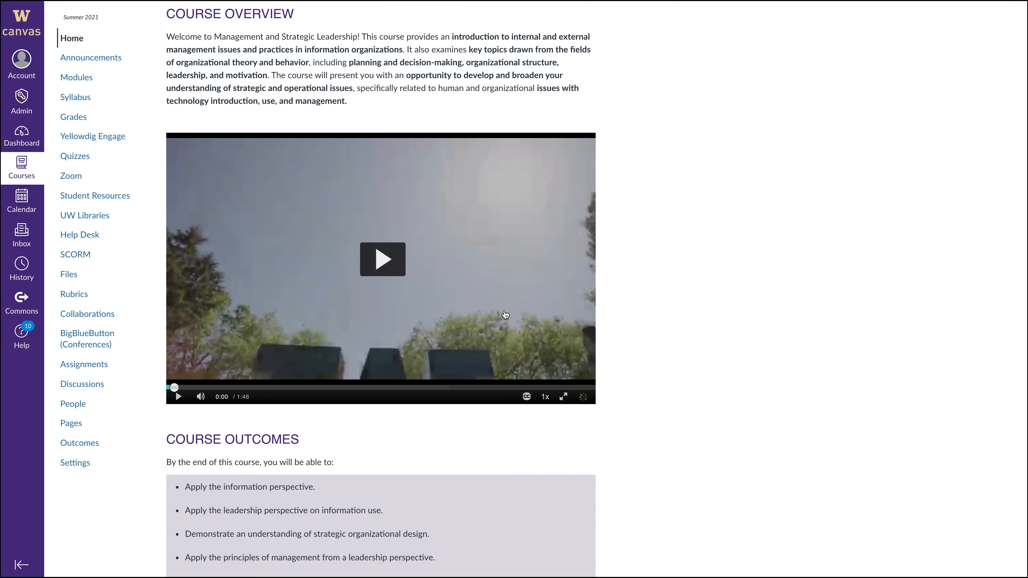
pyautogui.click(382, 259)
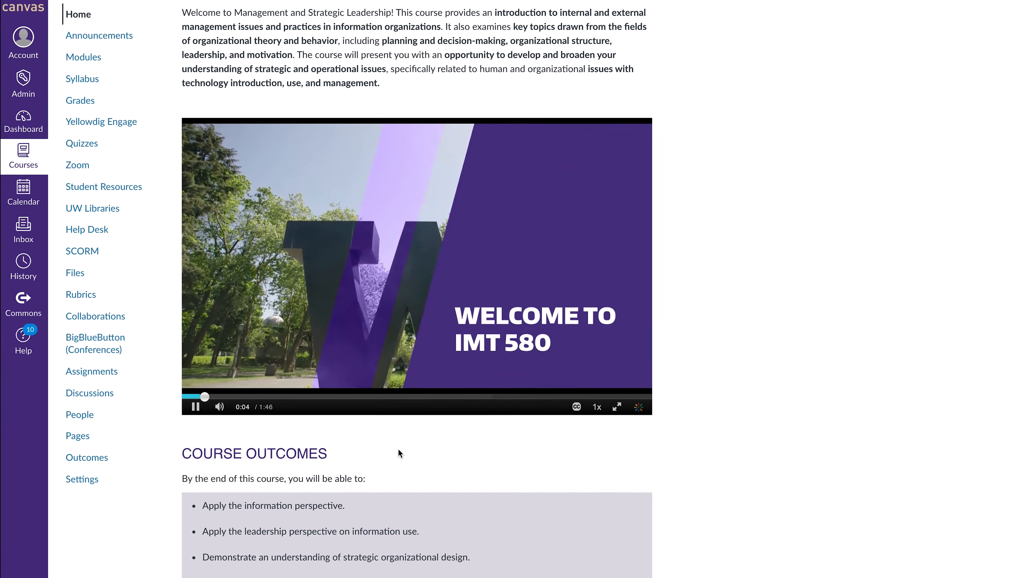
pyautogui.scroll(-3)
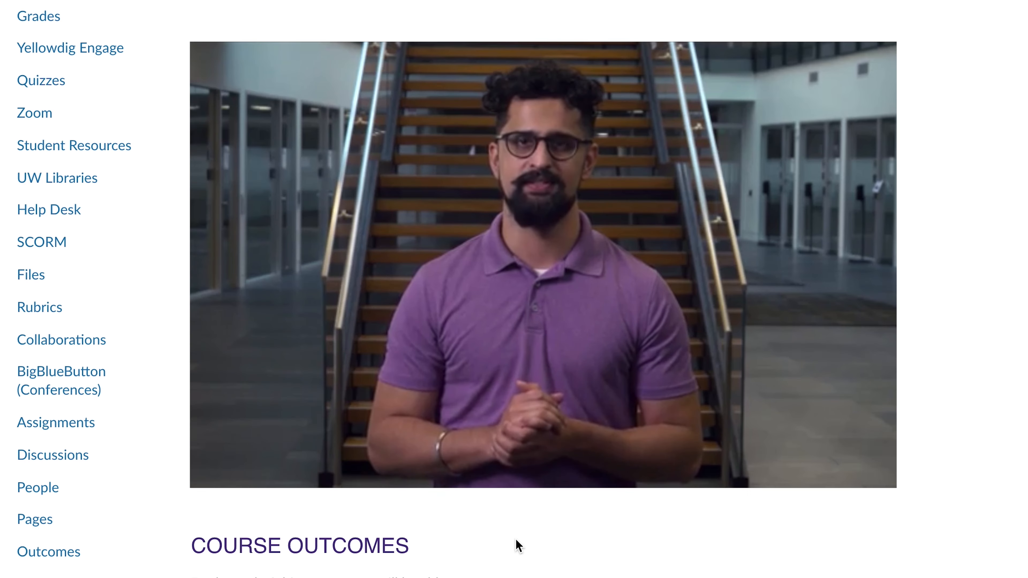
pyautogui.click(55, 423)
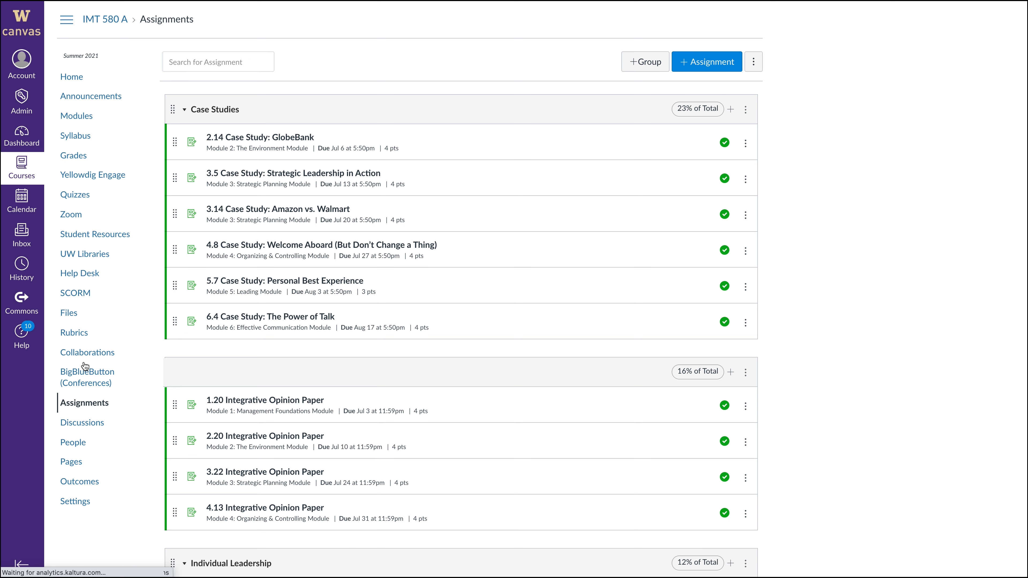
# Step: Browse the IMT 580 Assignments and Syllabus, then reach the IMT 511 B page 1.1 Variables and Data Types
pyautogui.click(73, 77)
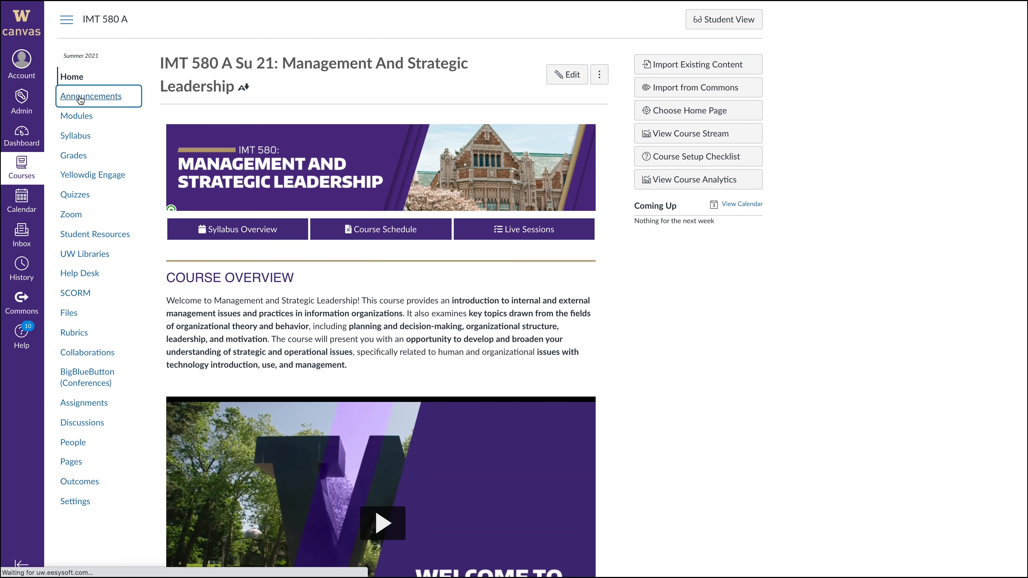
pyautogui.click(75, 135)
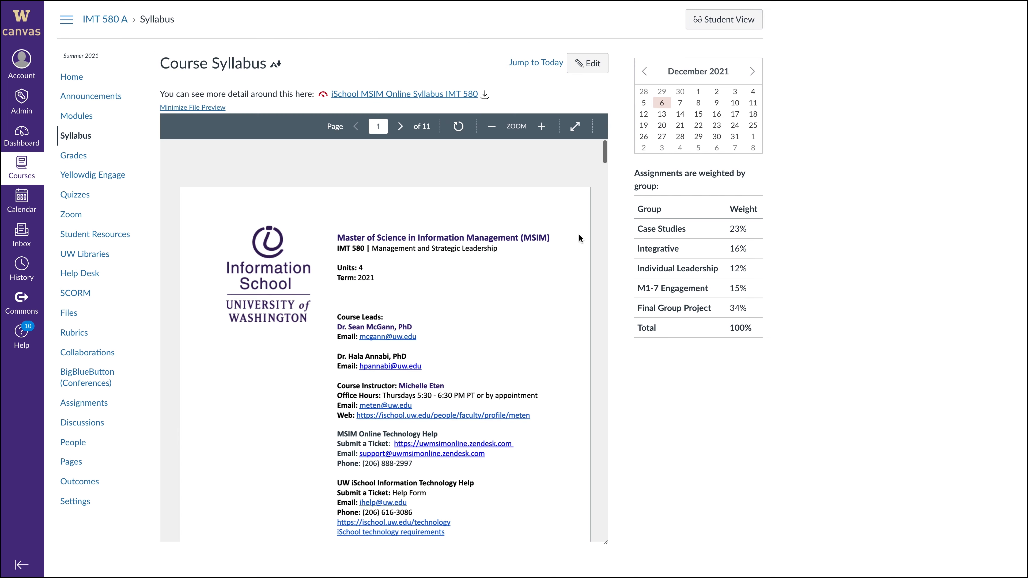
pyautogui.scroll(-3)
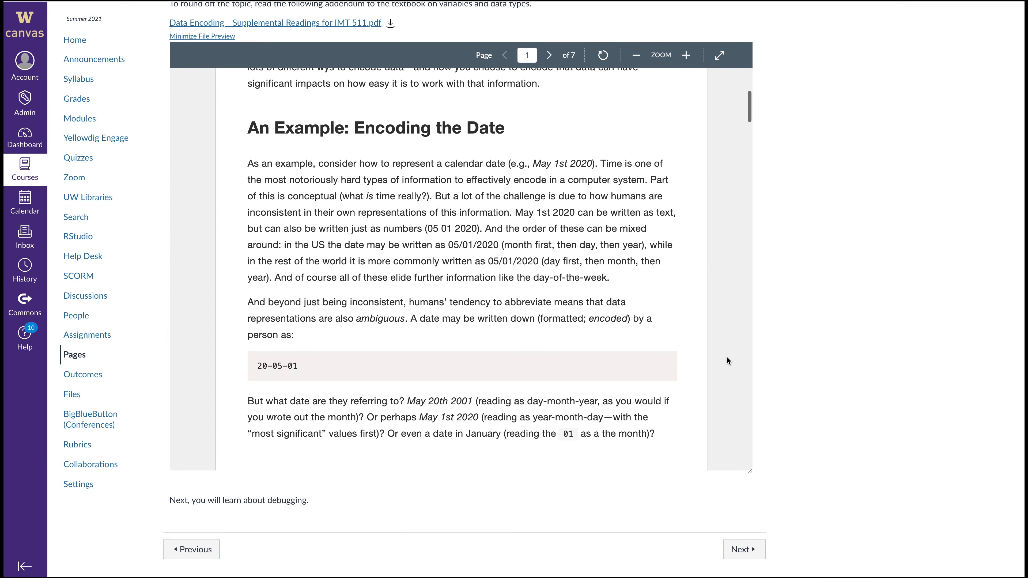
pyautogui.click(549, 55)
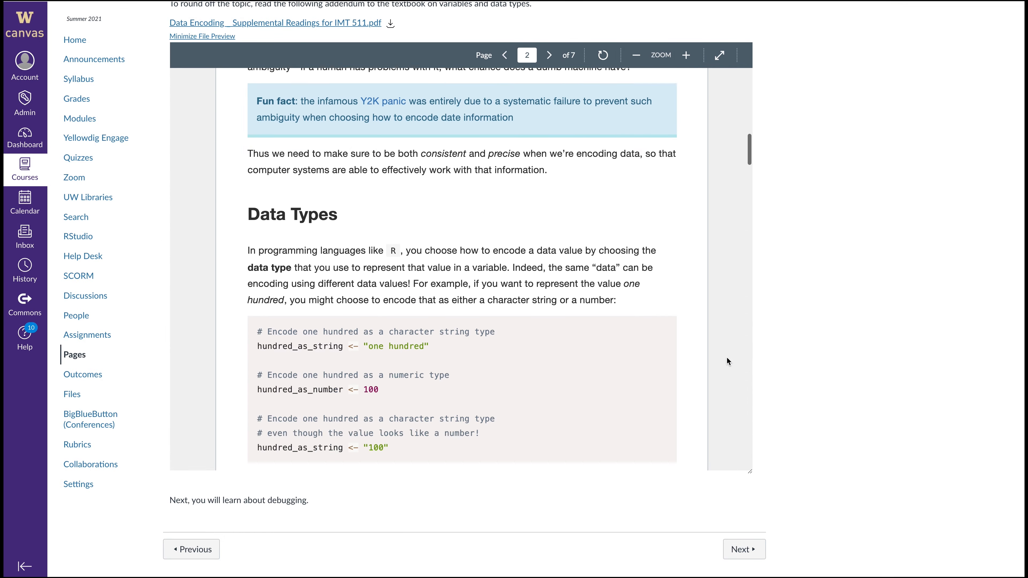
pyautogui.scroll(-3)
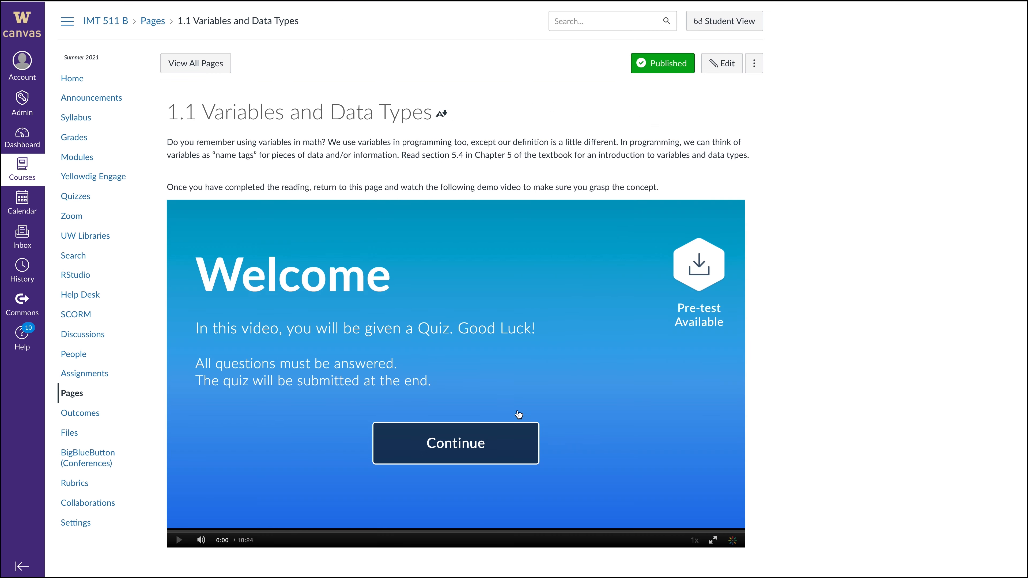
# Step: Start the embedded video quiz, visit the Live Session Timetable and 1.4 Checkpoint, rating the data variables outcome 4
pyautogui.click(455, 442)
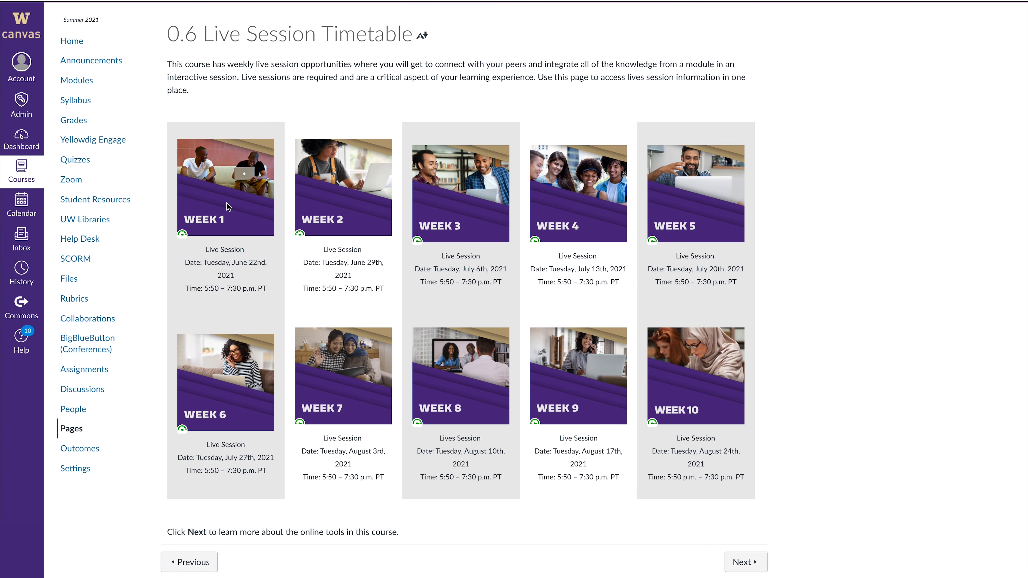
pyautogui.click(746, 562)
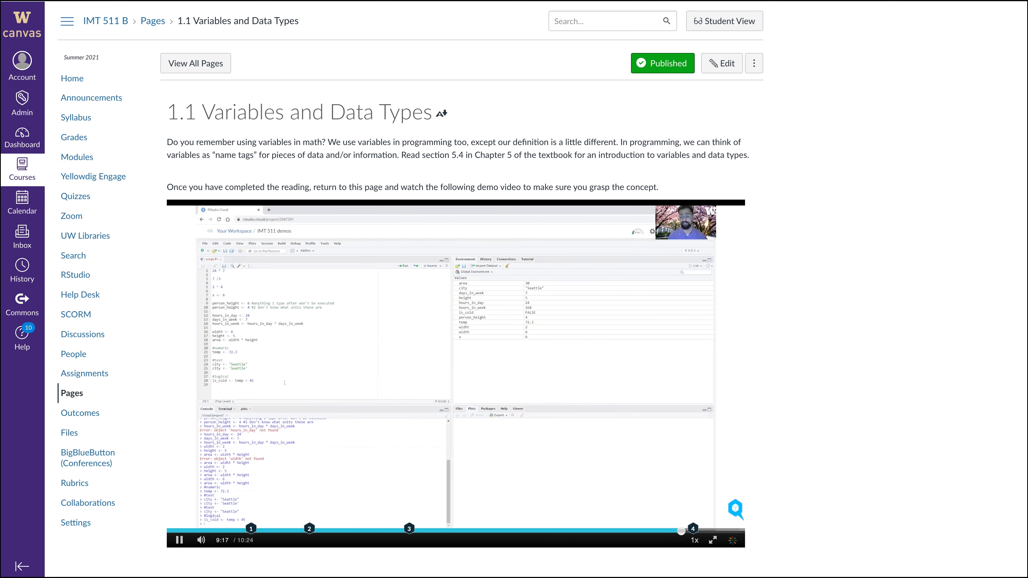
pyautogui.click(718, 541)
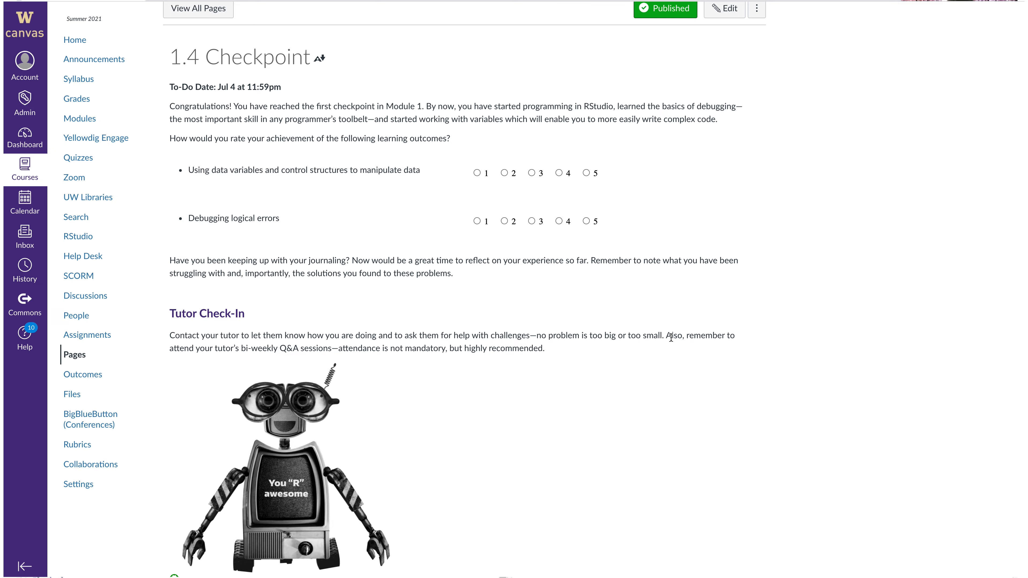
pyautogui.scroll(-3)
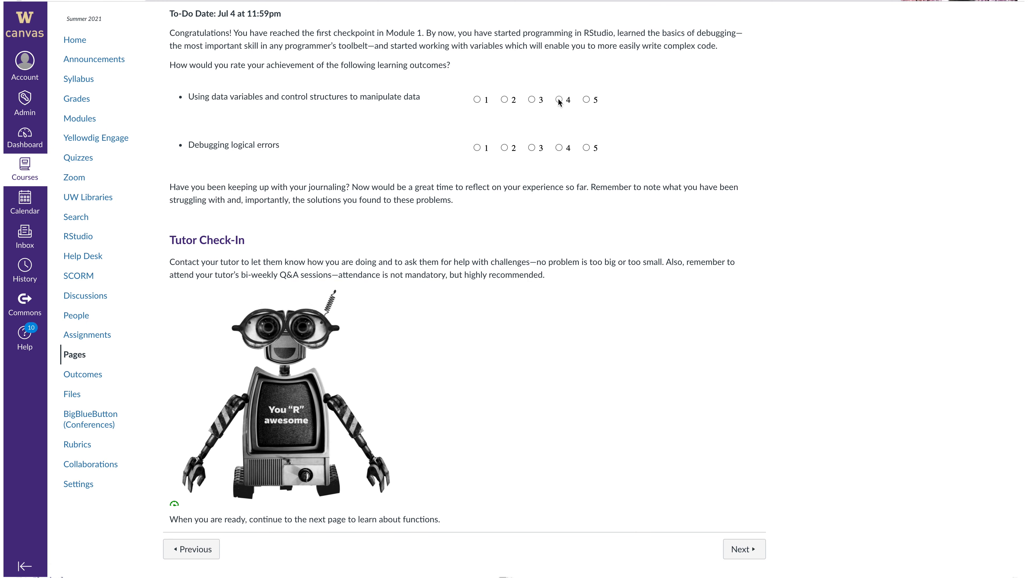
pyautogui.click(582, 148)
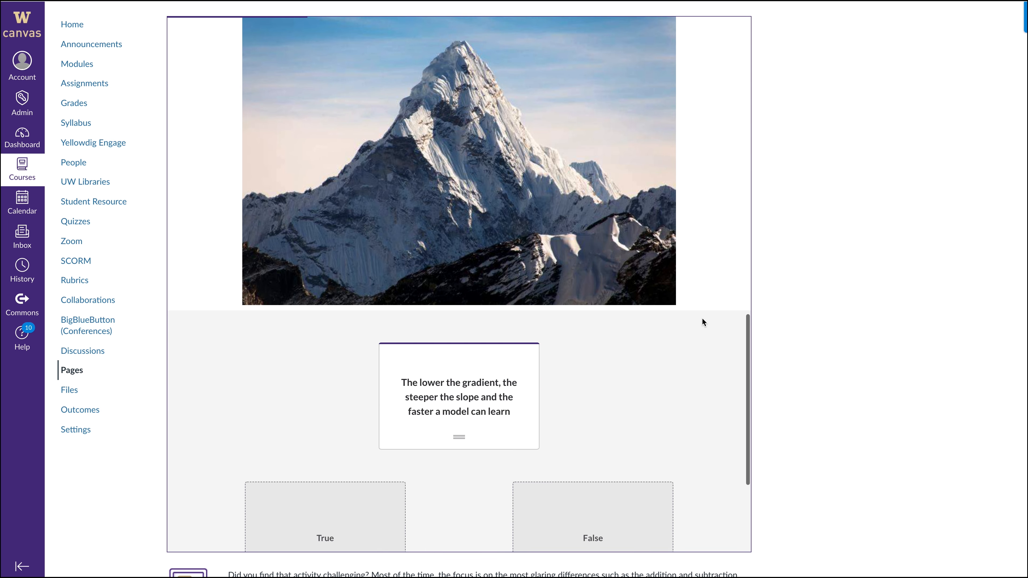
# Step: Read through the Target case study page to reach the embedded knowledge check
pyautogui.scroll(-3)
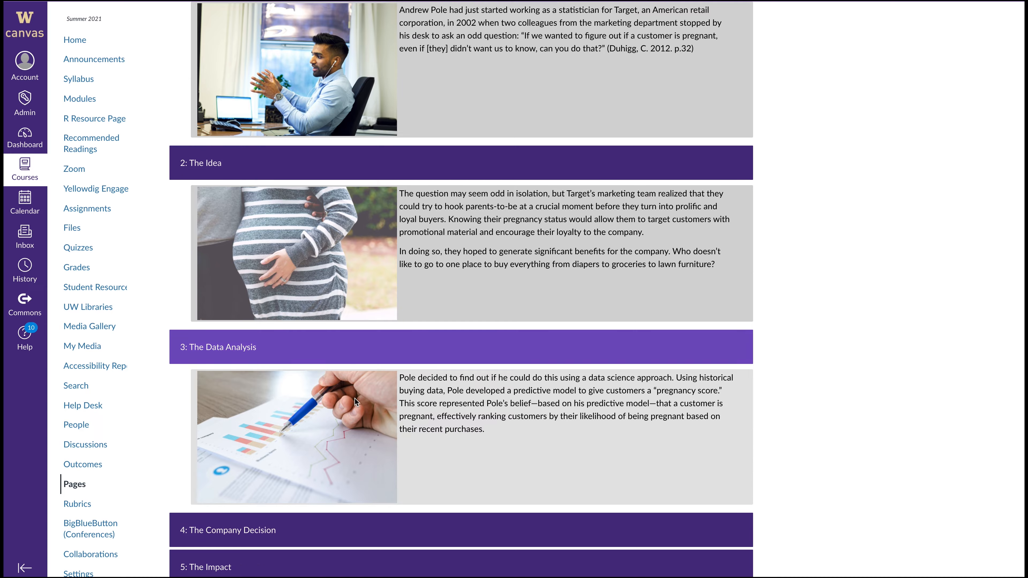
pyautogui.scroll(-3)
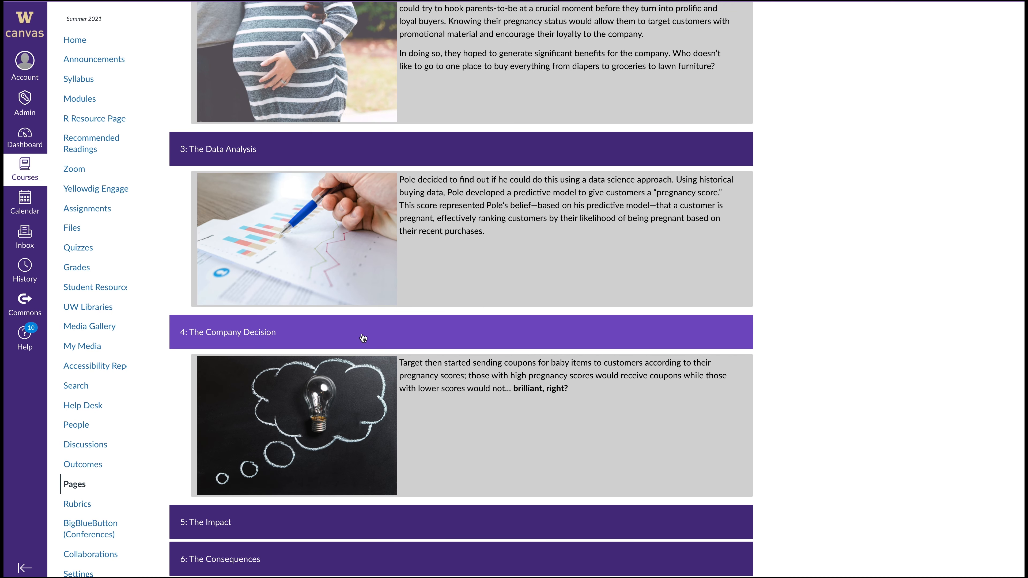
pyautogui.scroll(-3)
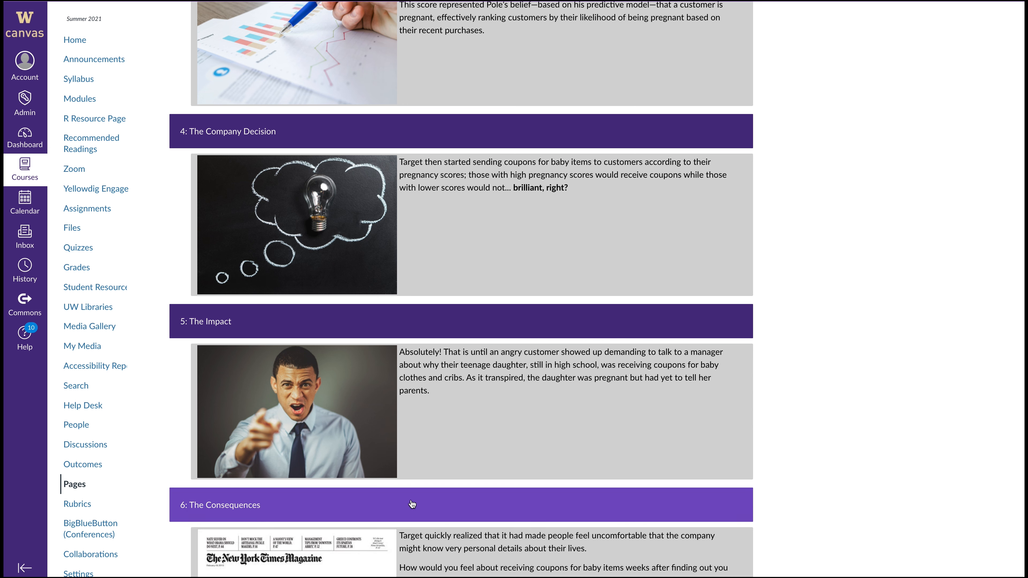
pyautogui.scroll(-3)
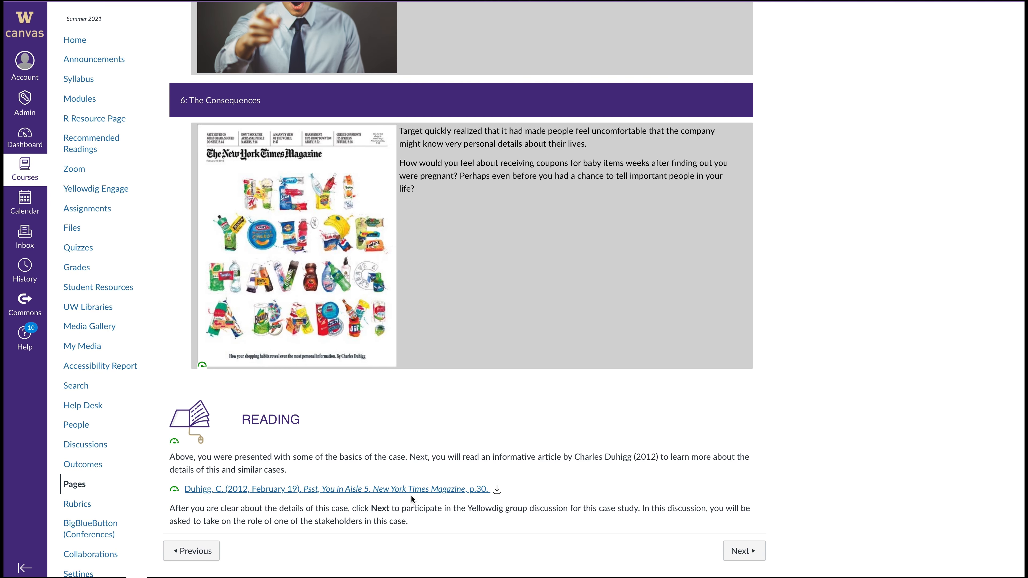
# Step: Answer True to the gradient ascent statement and continue to the 3.4 Logistic Regression quiz
pyautogui.click(744, 551)
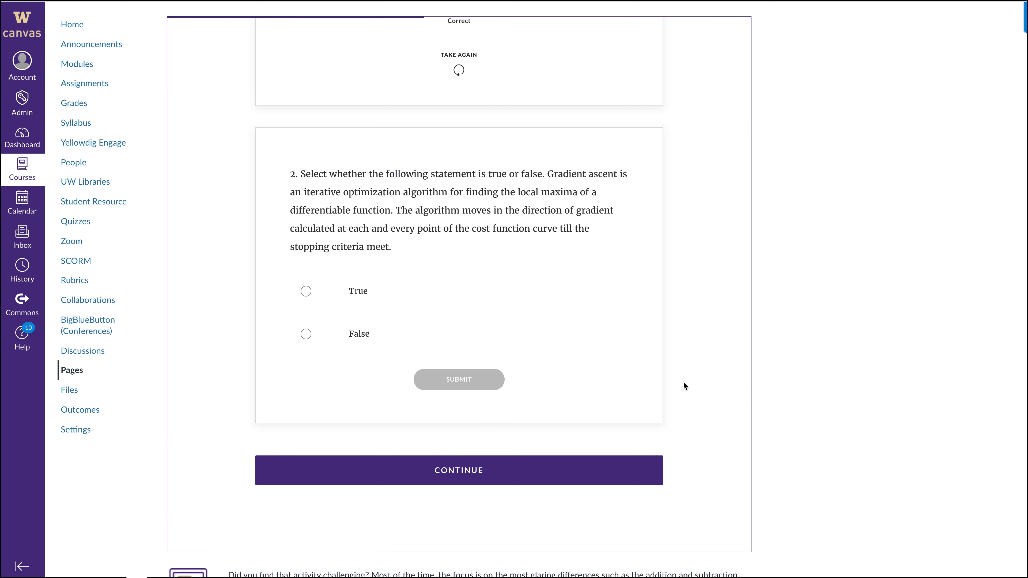
pyautogui.moveTo(414, 176)
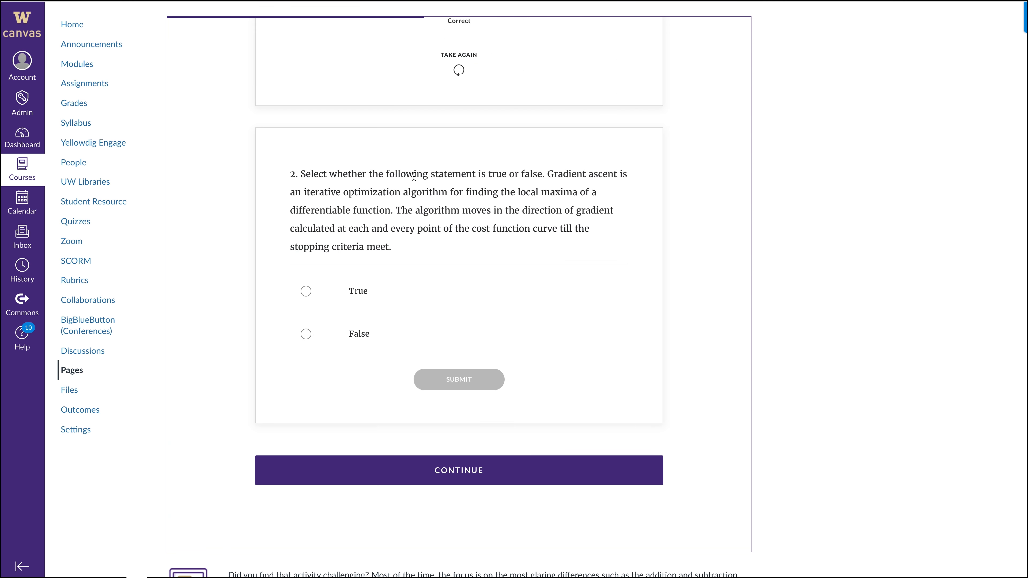
pyautogui.click(306, 291)
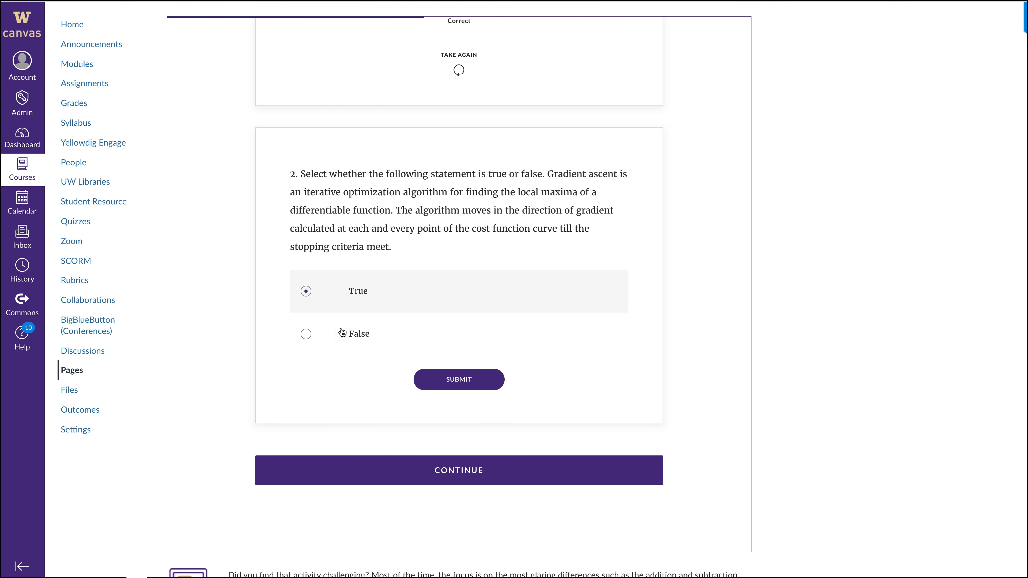
pyautogui.click(459, 379)
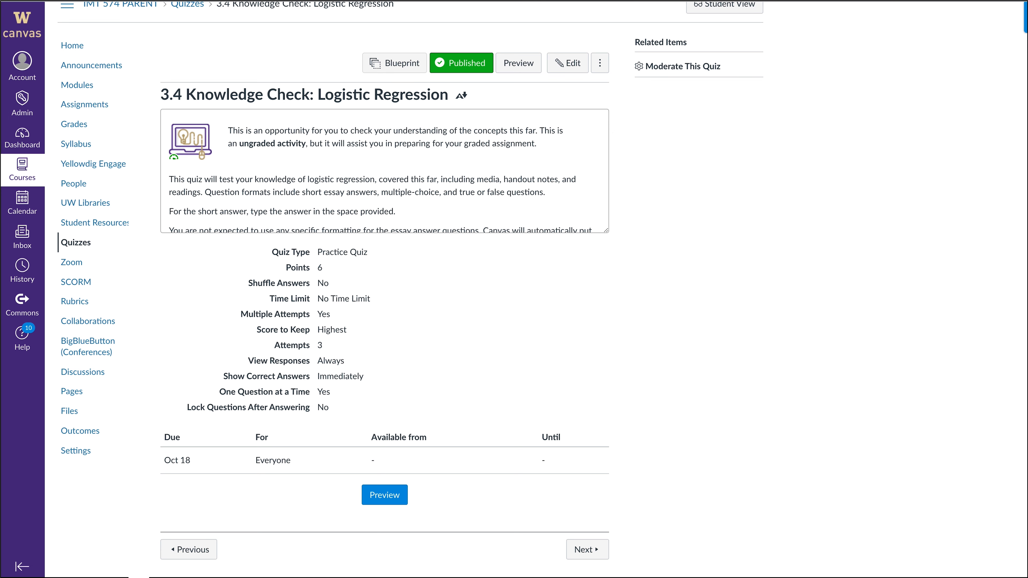
# Step: Match Jefferson Wheel to Bazeries Cylinder, then advance the Report Styles slides to the Schematic example
pyautogui.click(384, 495)
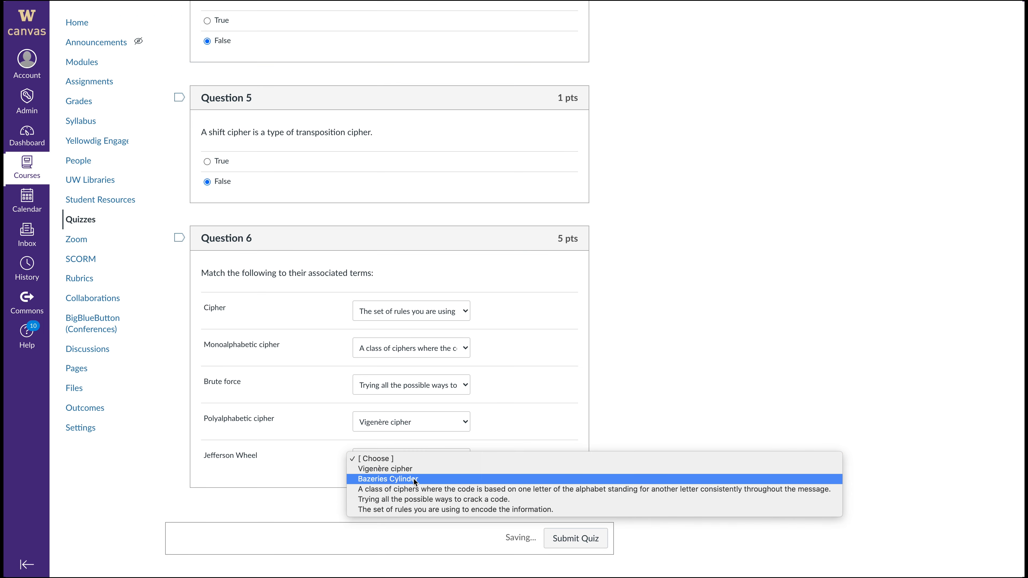
pyautogui.click(388, 479)
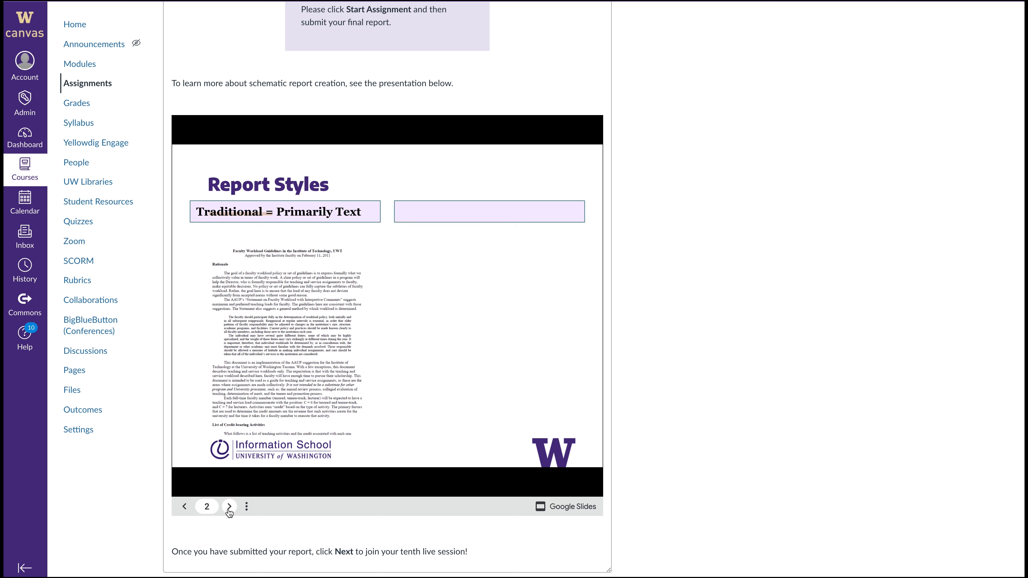
pyautogui.click(229, 506)
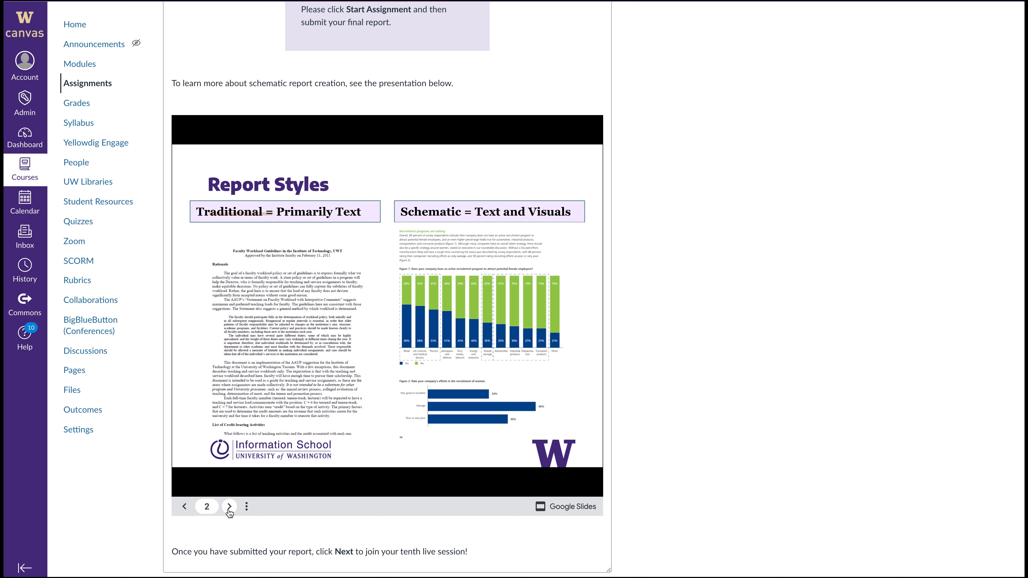
pyautogui.click(229, 506)
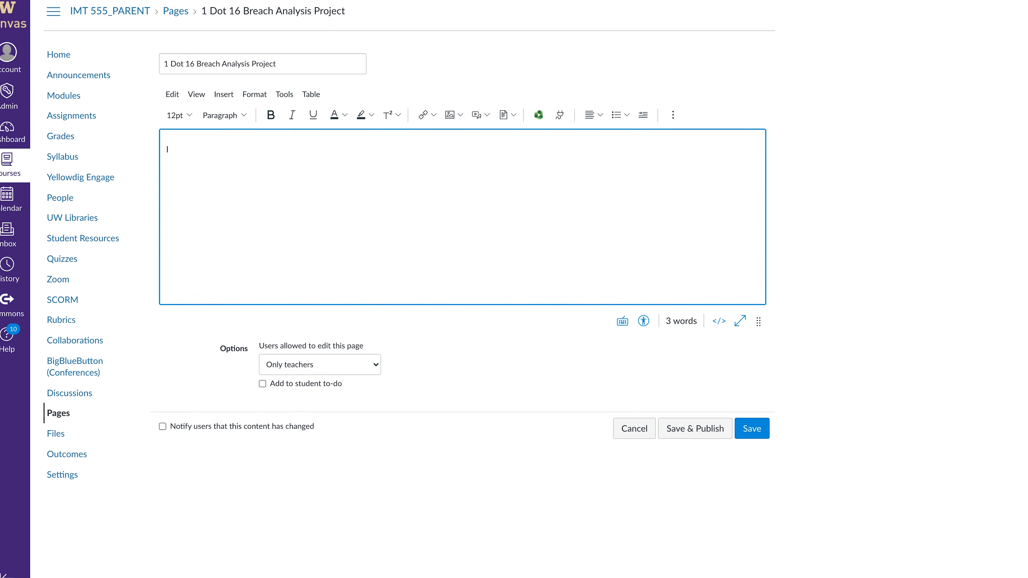
# Step: Write 'In the company that I witnessed, there were several data breakthroughs that were not secure and therefore the threat was legitimate.' in the page body
pyautogui.write('In the company that I wi')
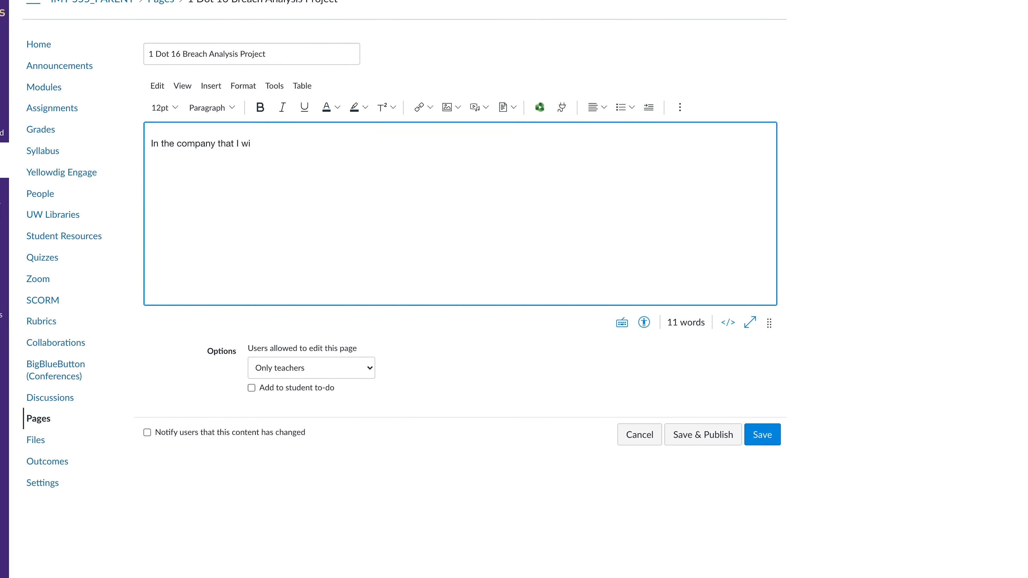
pyautogui.write('tnessed, there were sev')
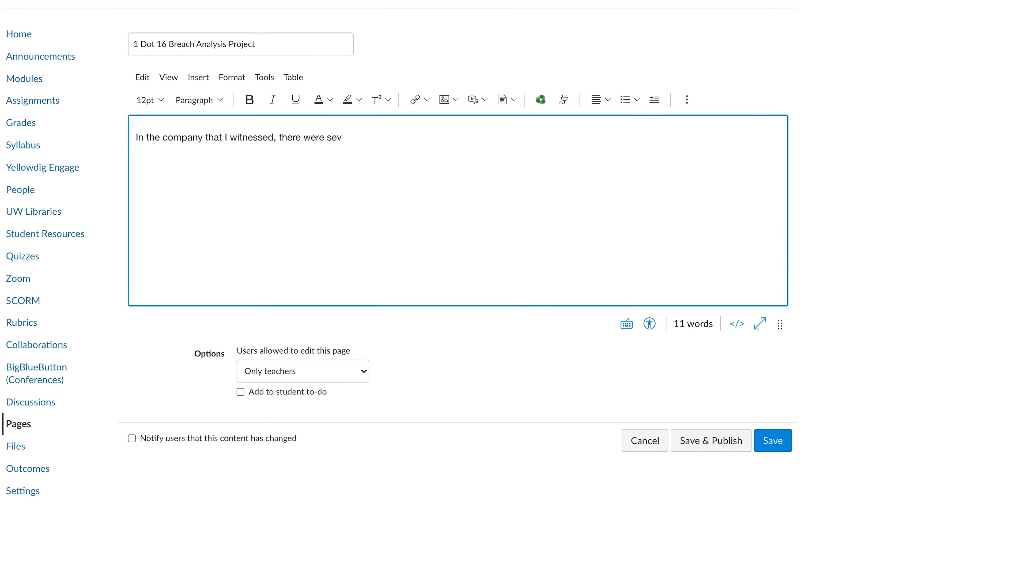
pyautogui.write('eral data breakthroughs')
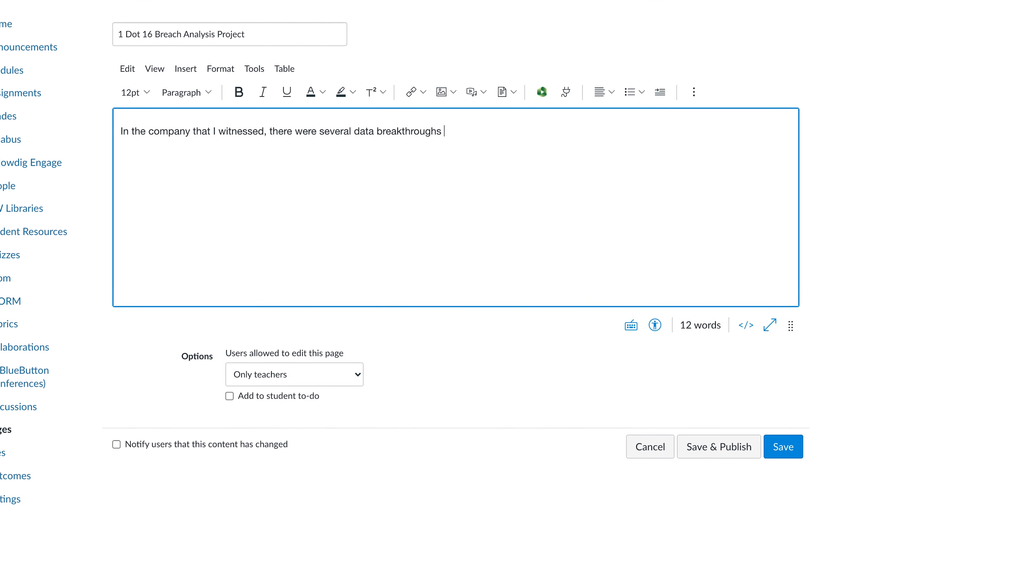
pyautogui.write('that were not secure and')
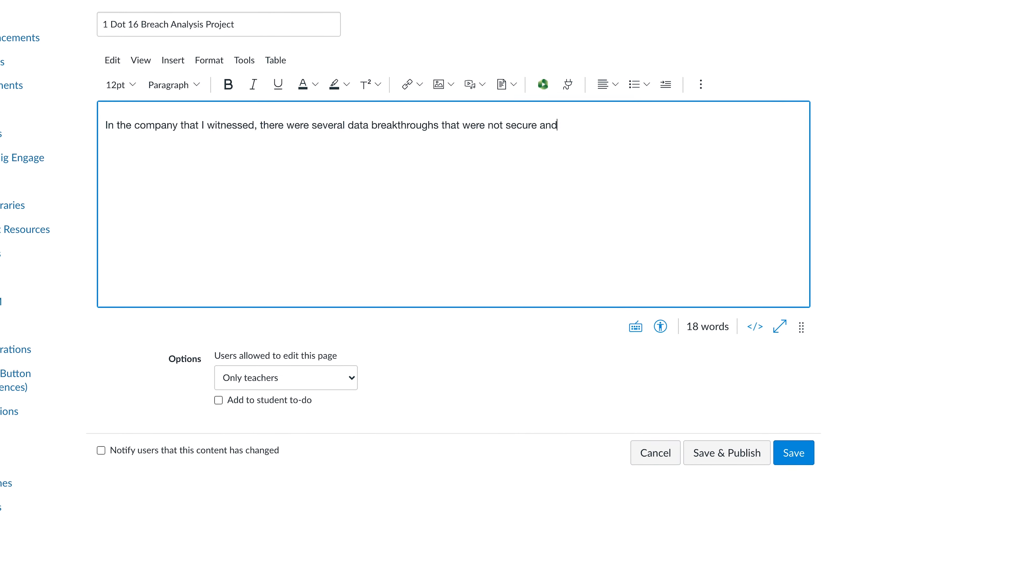
pyautogui.write('therefore the threat wa')
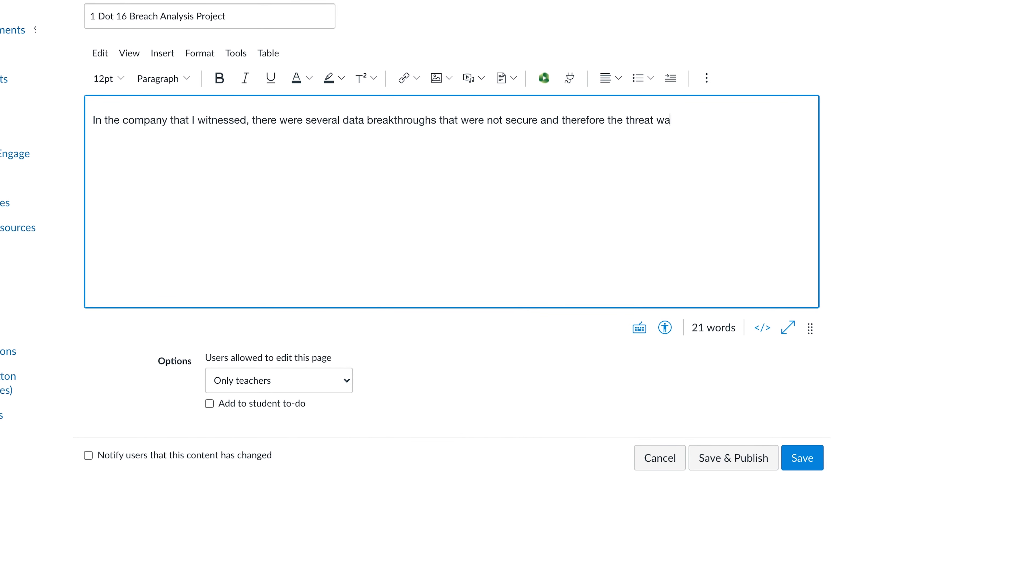
pyautogui.write('s legitimate.')
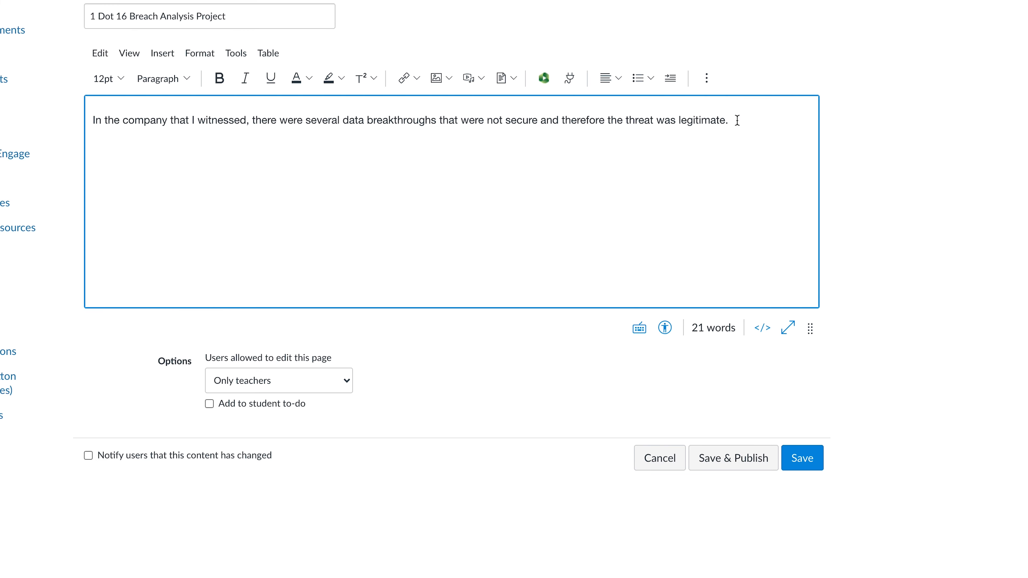
pyautogui.click(802, 458)
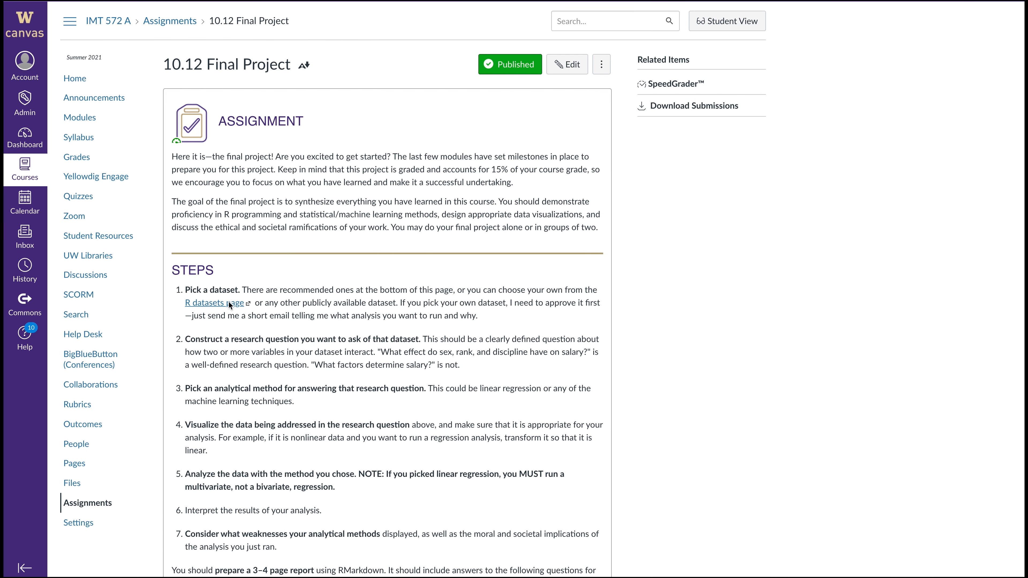
pyautogui.moveTo(226, 306)
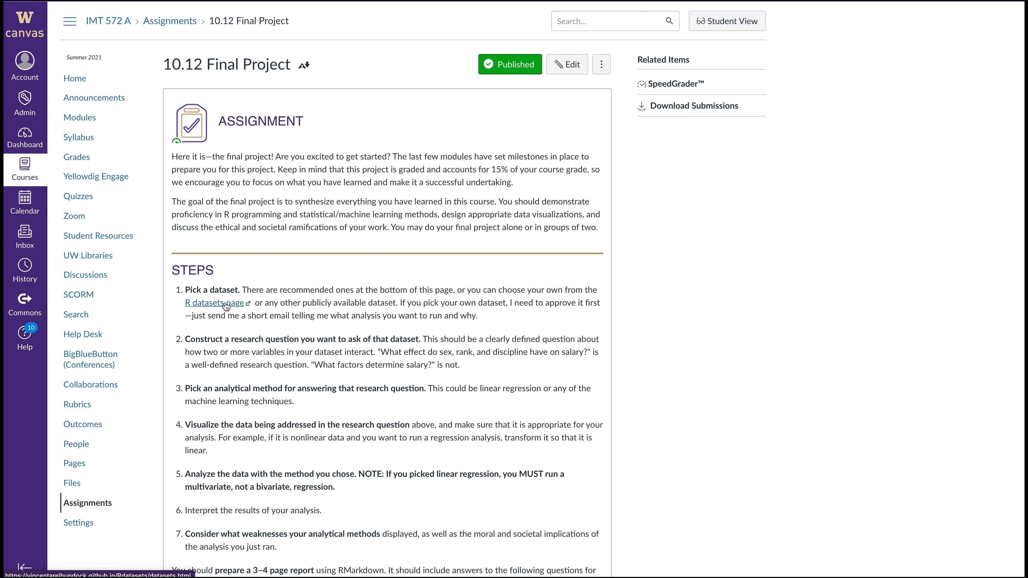
# Step: Open the Week 1 tile on the 0.6 Live Session Timetable page
pyautogui.click(210, 304)
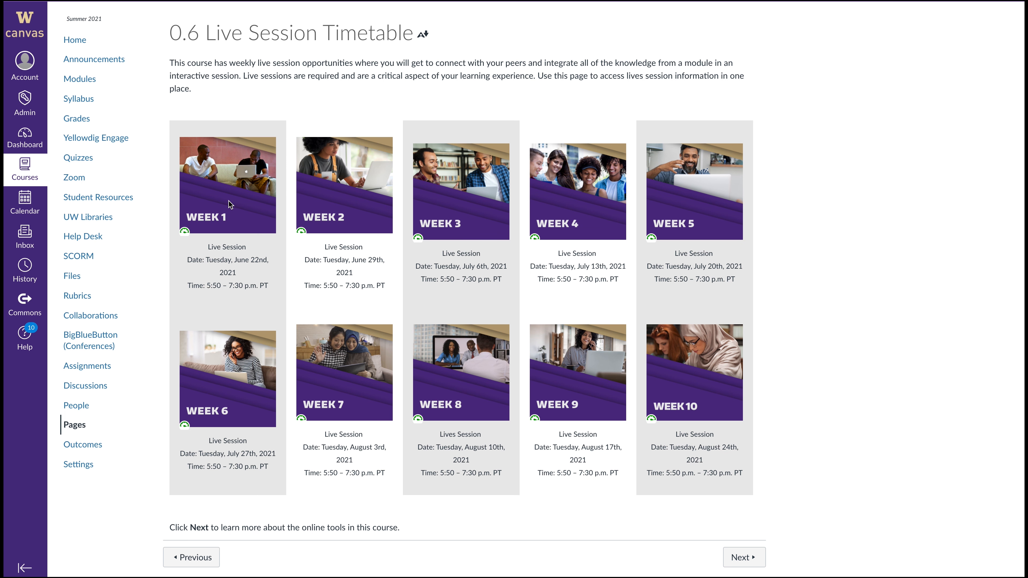
pyautogui.moveTo(228, 214)
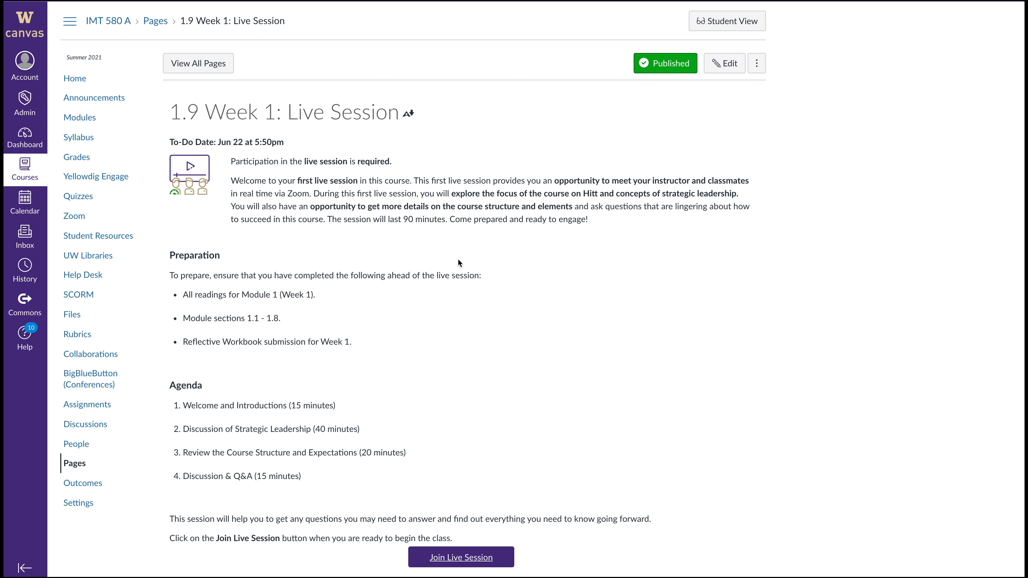
# Step: Join the Week 1 live session to reach the Zoom upcoming meetings page, then go to Yellowdig Engage
pyautogui.click(74, 215)
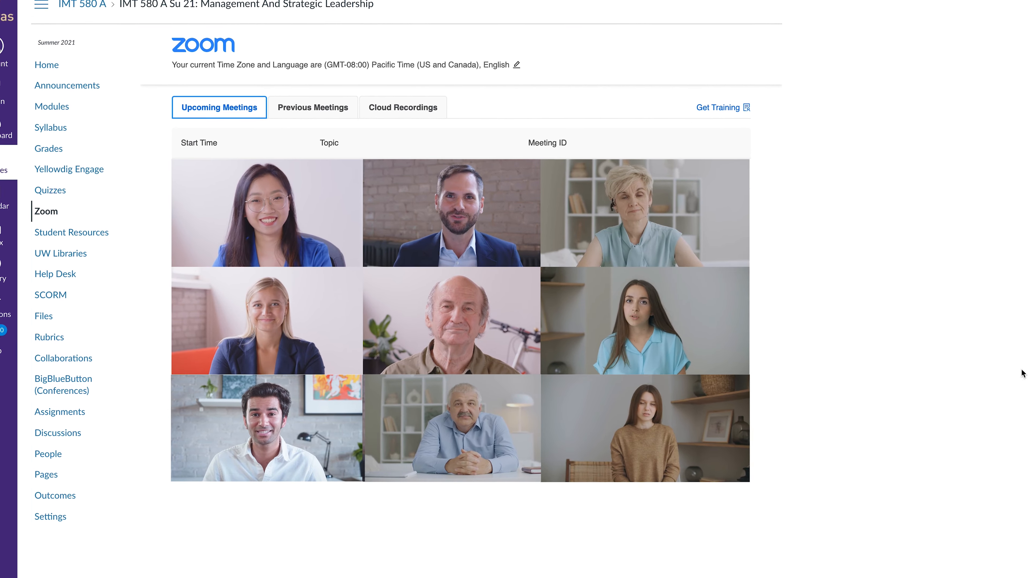
pyautogui.scroll(-3)
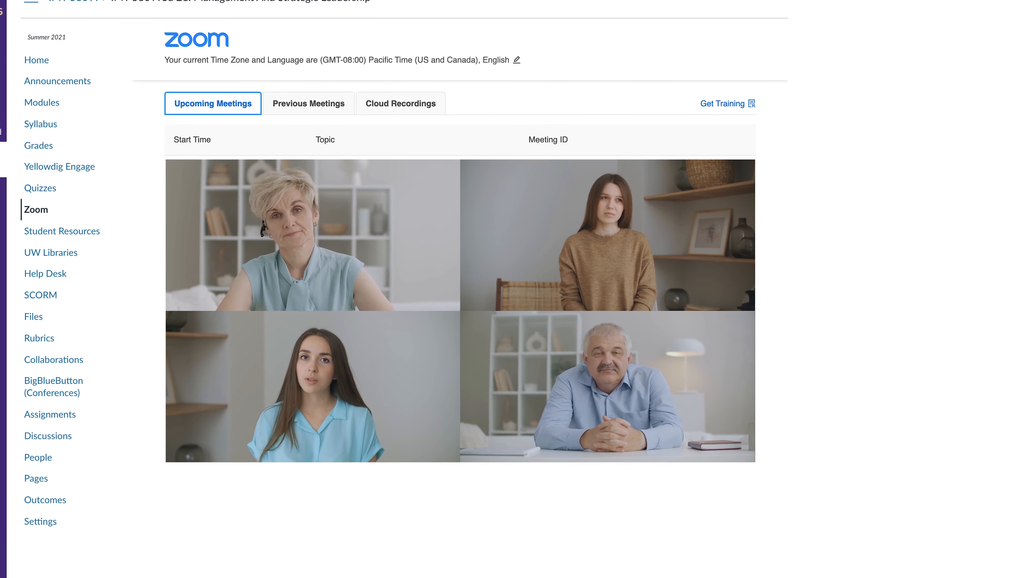
pyautogui.scroll(3)
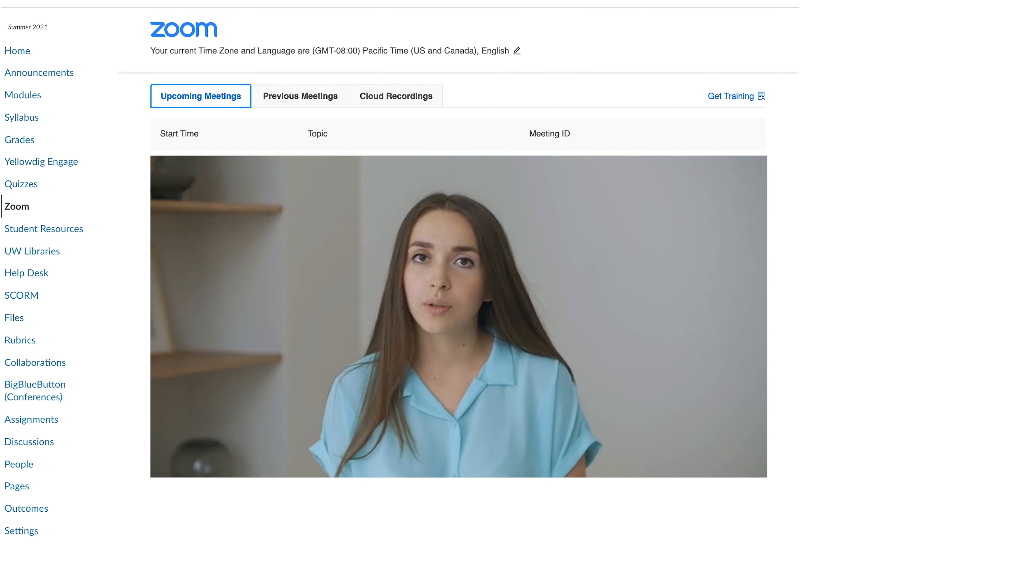
pyautogui.click(41, 161)
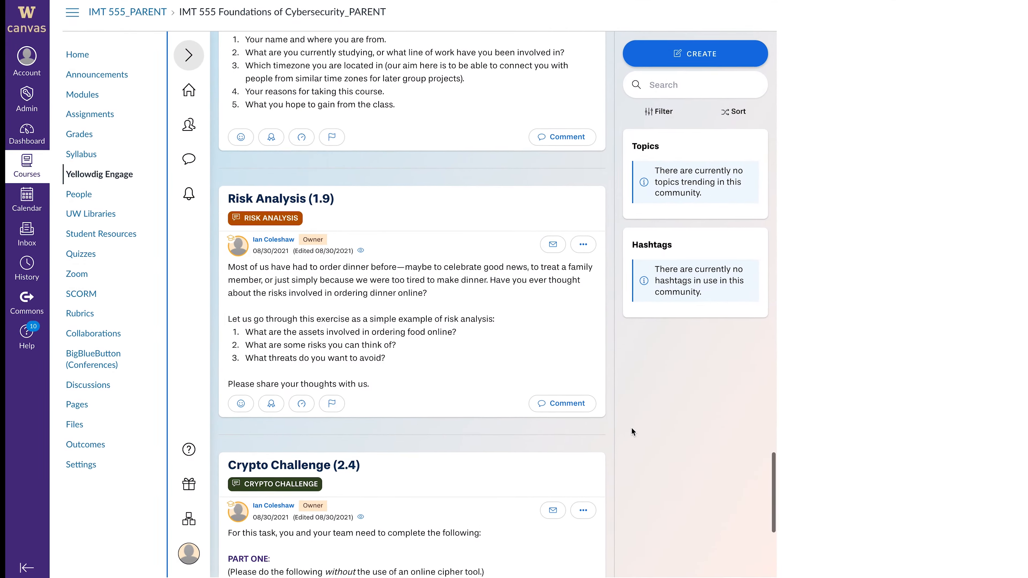
# Step: Draft a drawn cipher-grid comment on the Crypto Challenge post, then enter the IMT 555 Foundations of Cybersecurity community
pyautogui.scroll(-3)
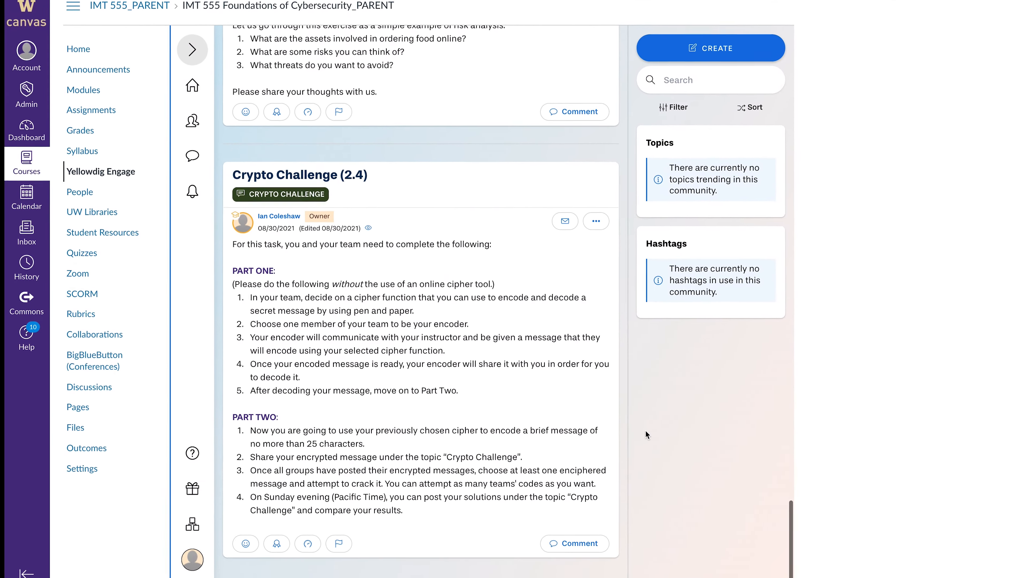
pyautogui.click(575, 543)
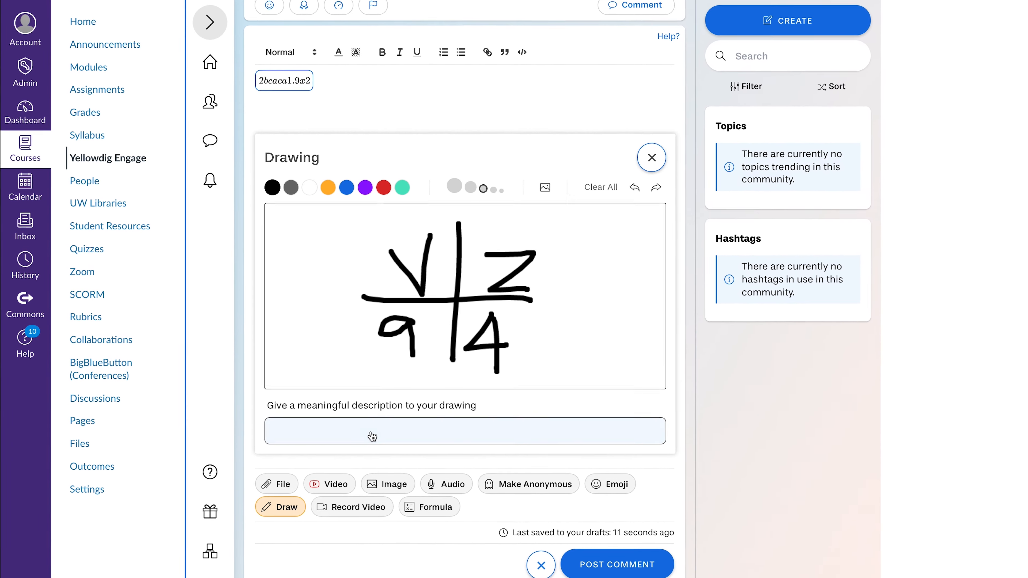
pyautogui.click(651, 158)
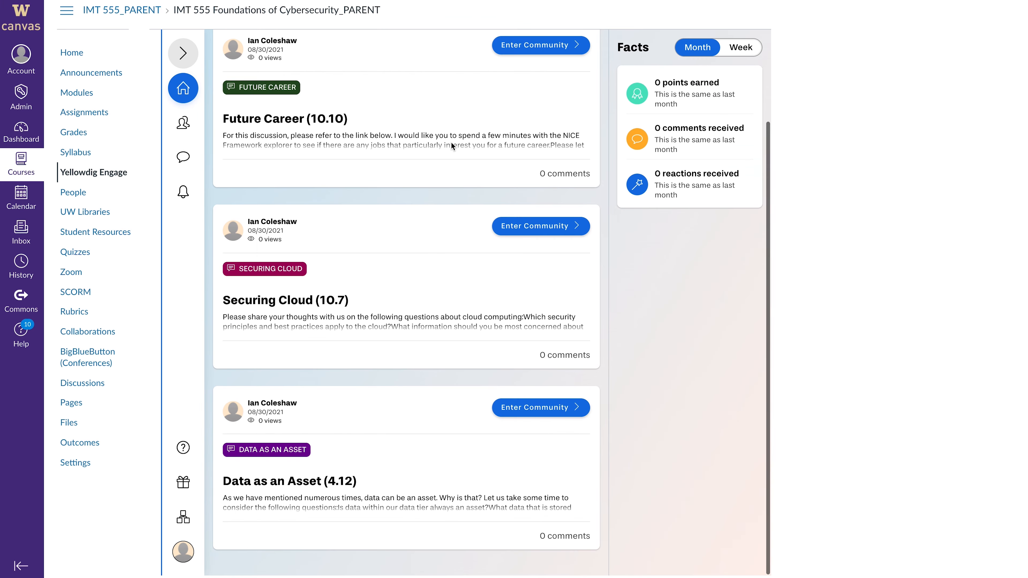
pyautogui.moveTo(542, 407)
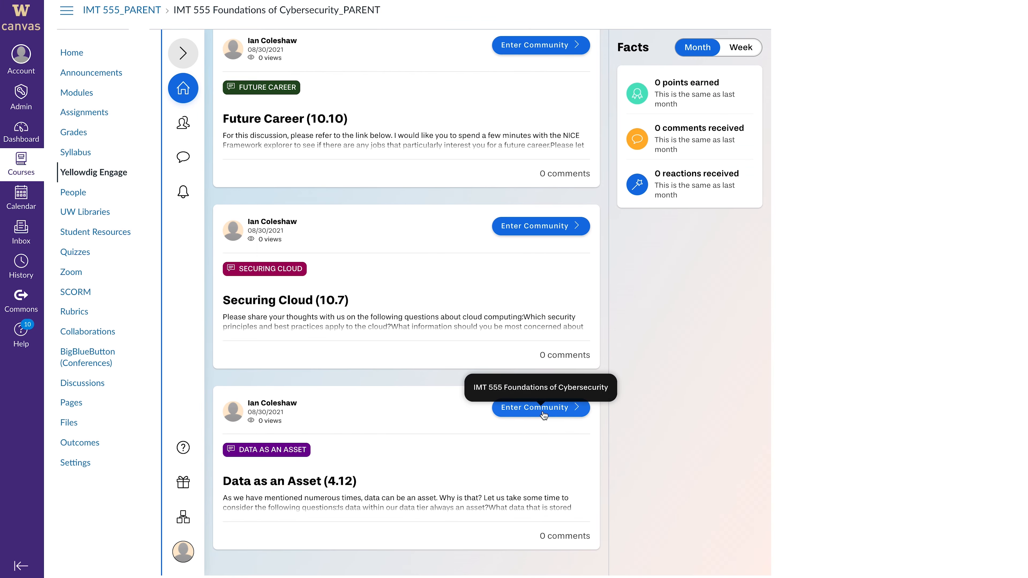
pyautogui.click(540, 408)
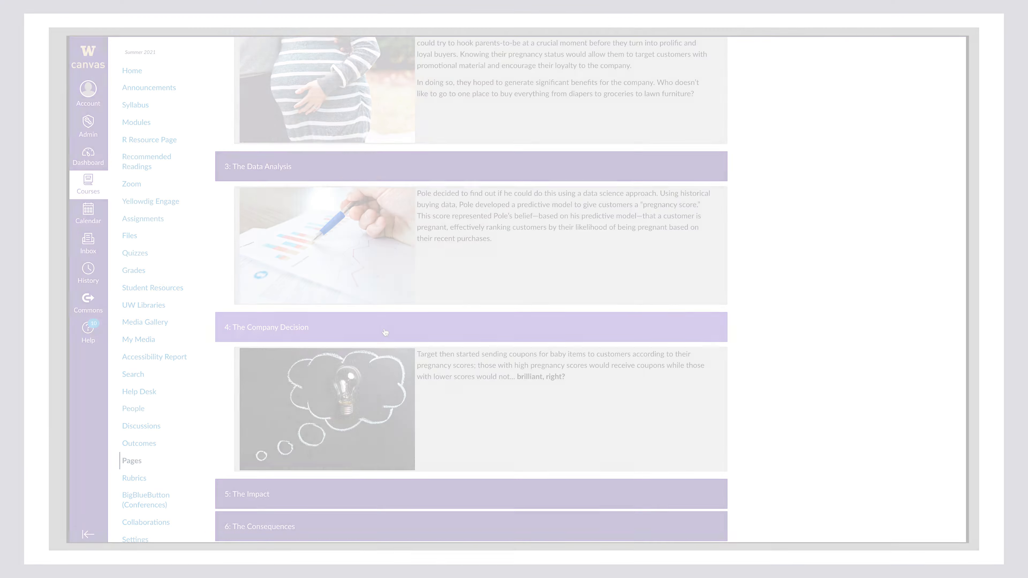
pyautogui.click(132, 183)
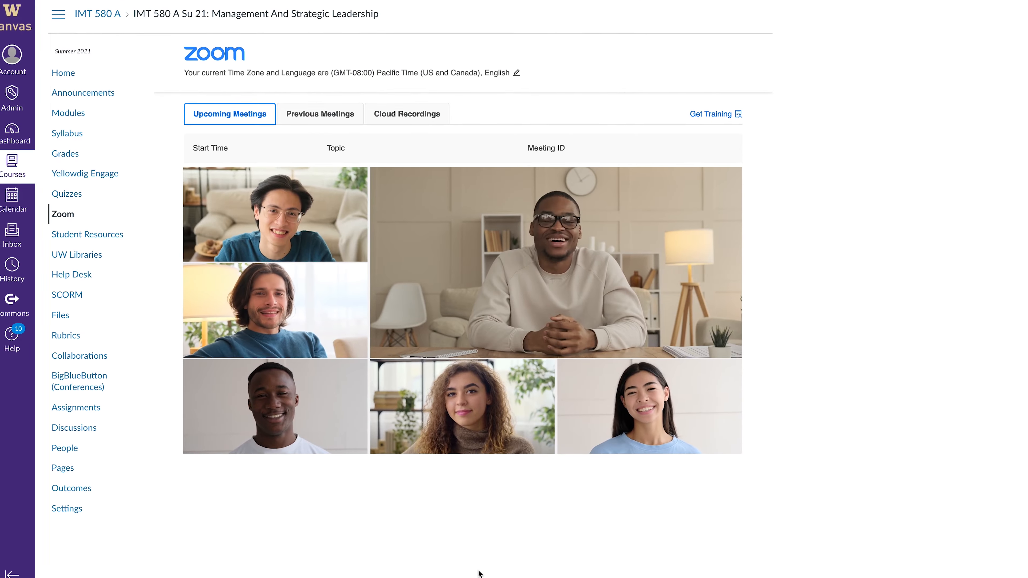